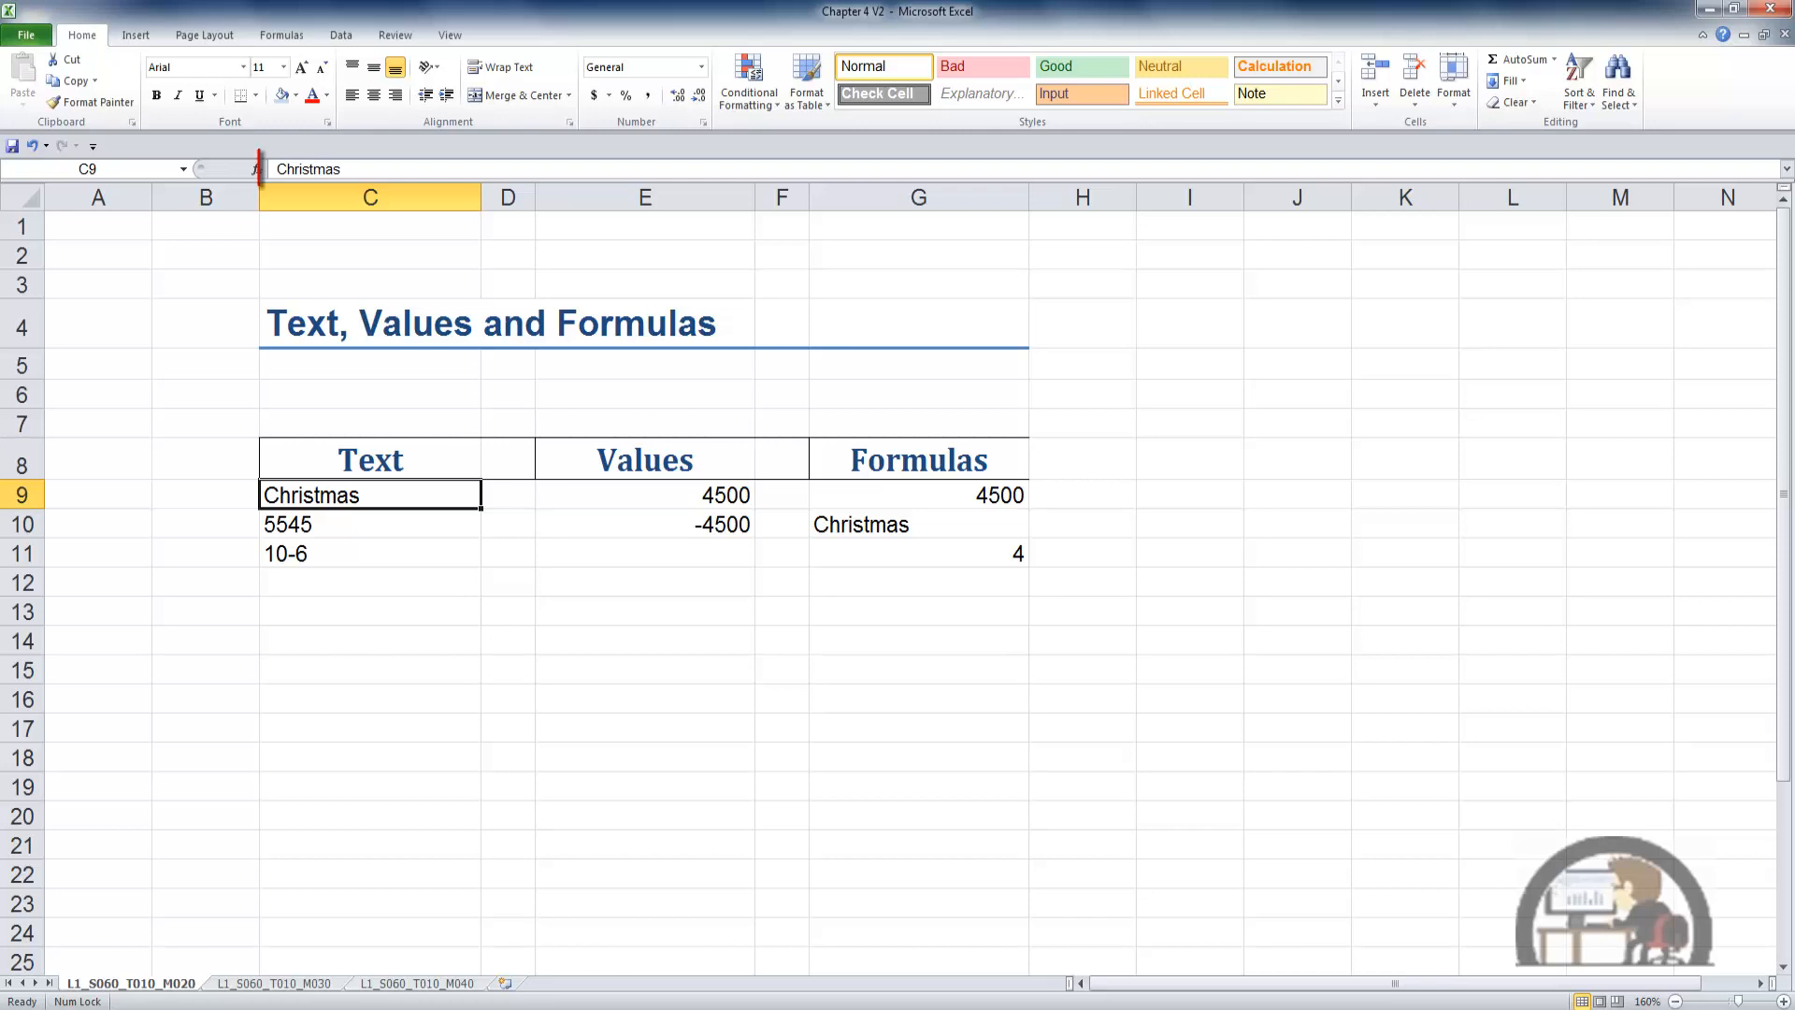
Select cell C9 to see the plain text Christmas in the formula bar
left_click(374, 168)
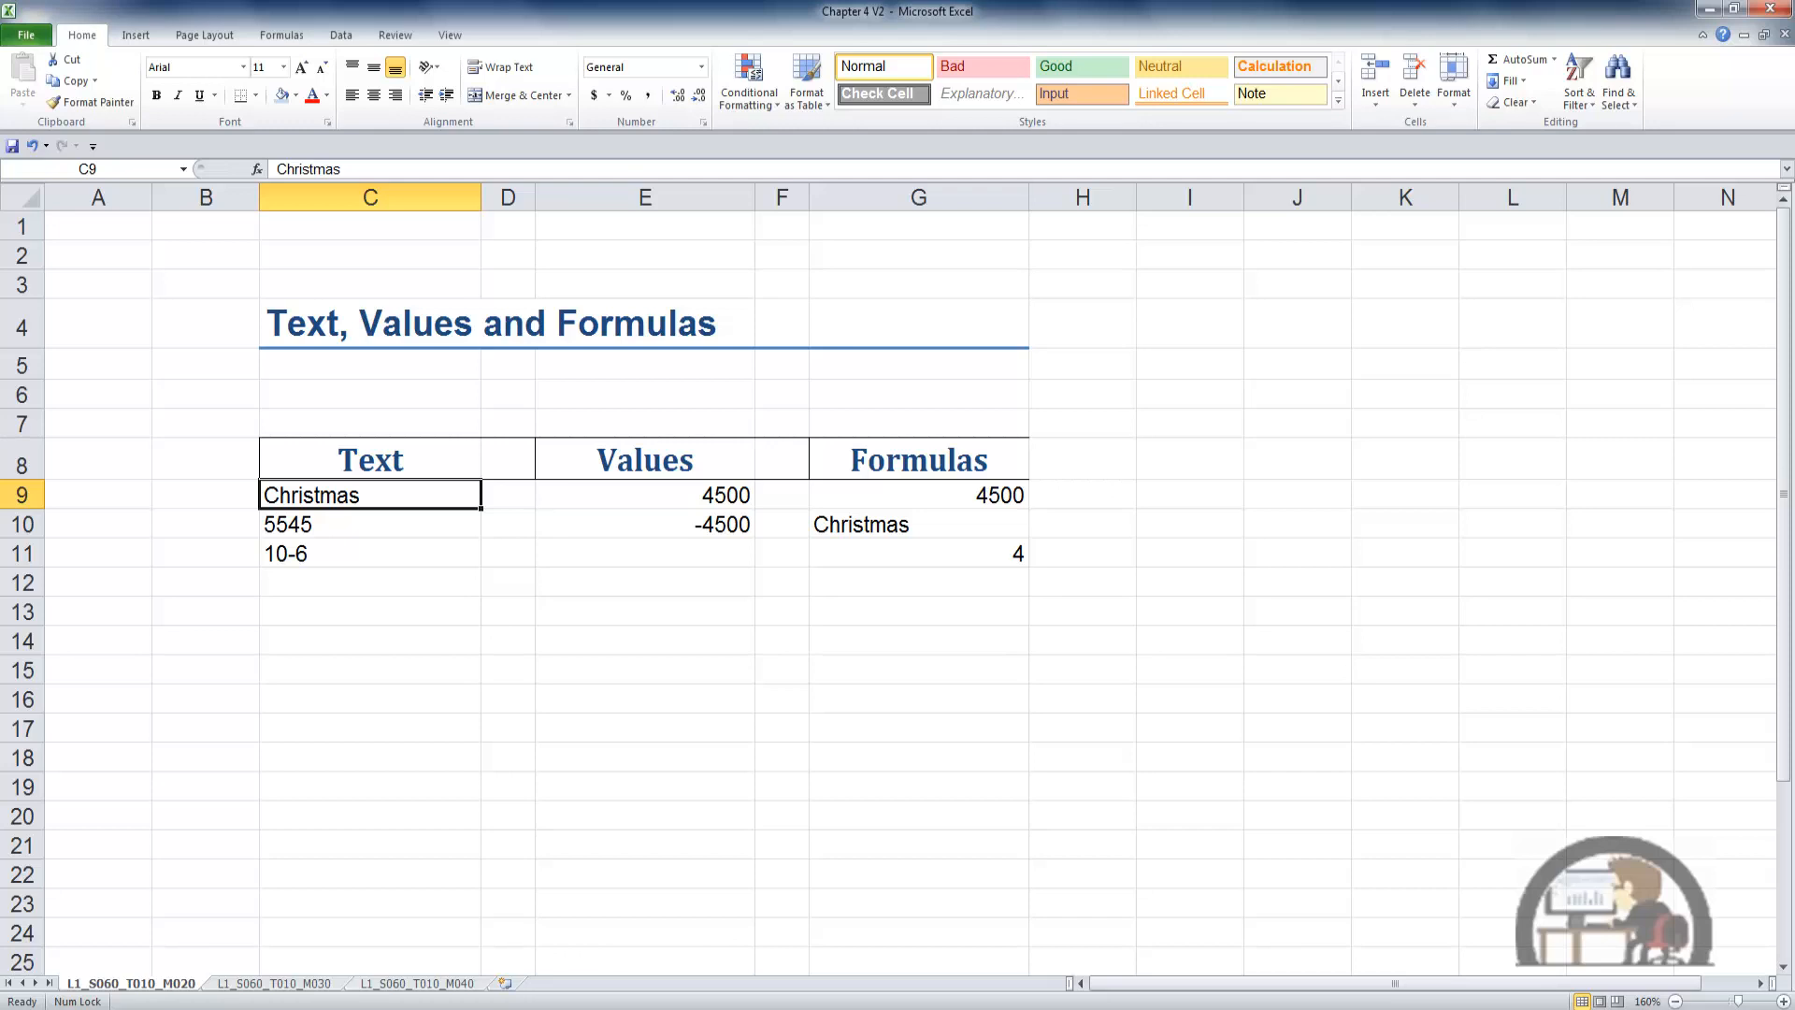
Select cell C10 to reveal '5545, a number stored as text
left_click(368, 524)
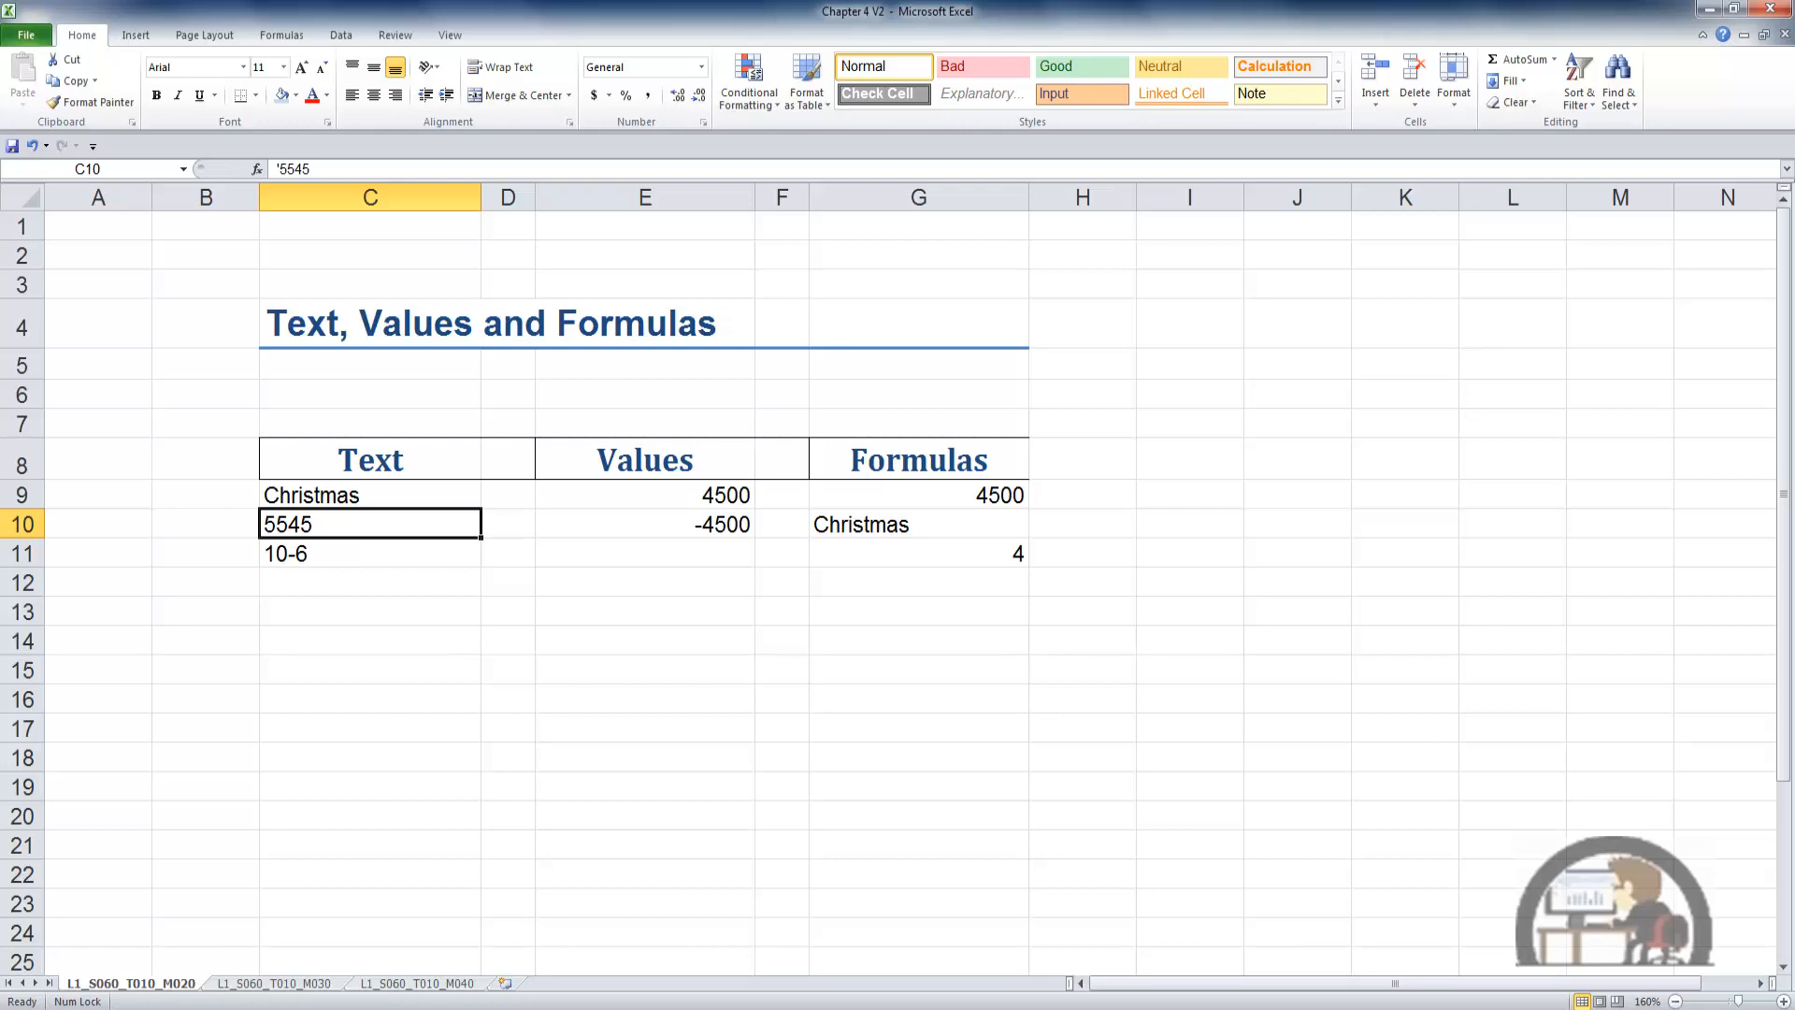
left_click(374, 169)
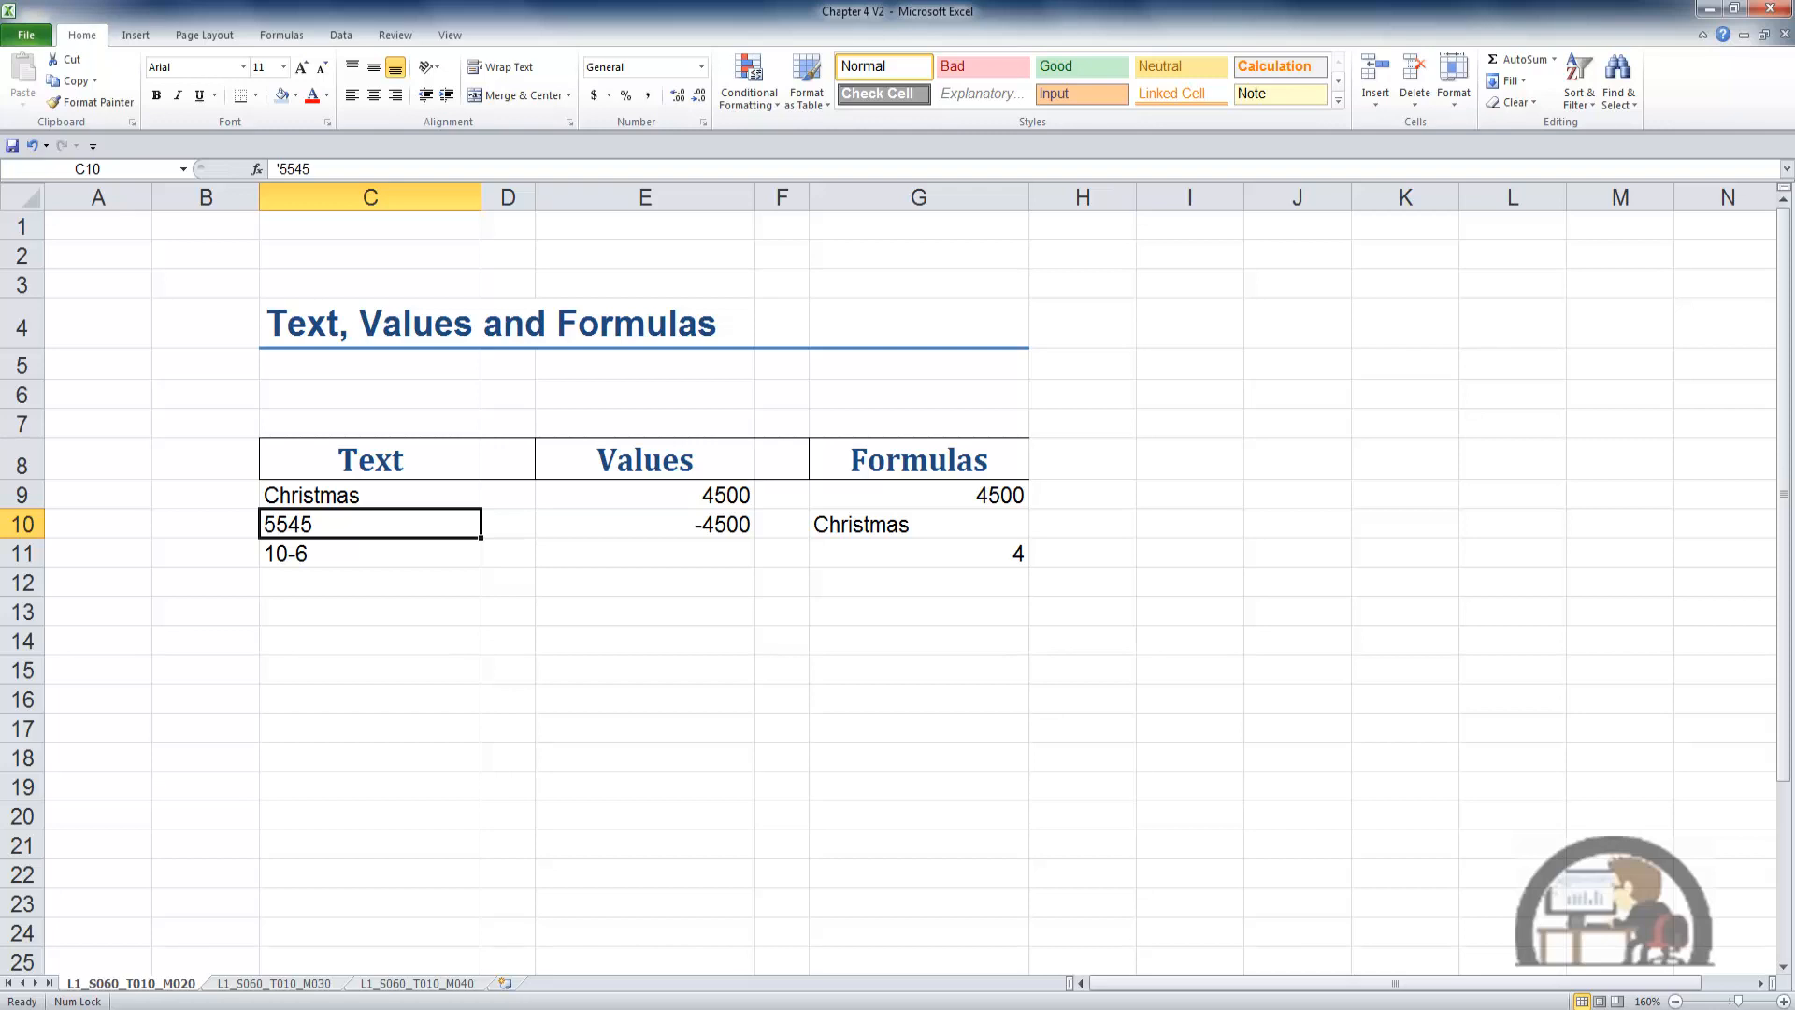
Select cell C11 to reveal '10-6, stored as text rather than a calculation
left_click(368, 553)
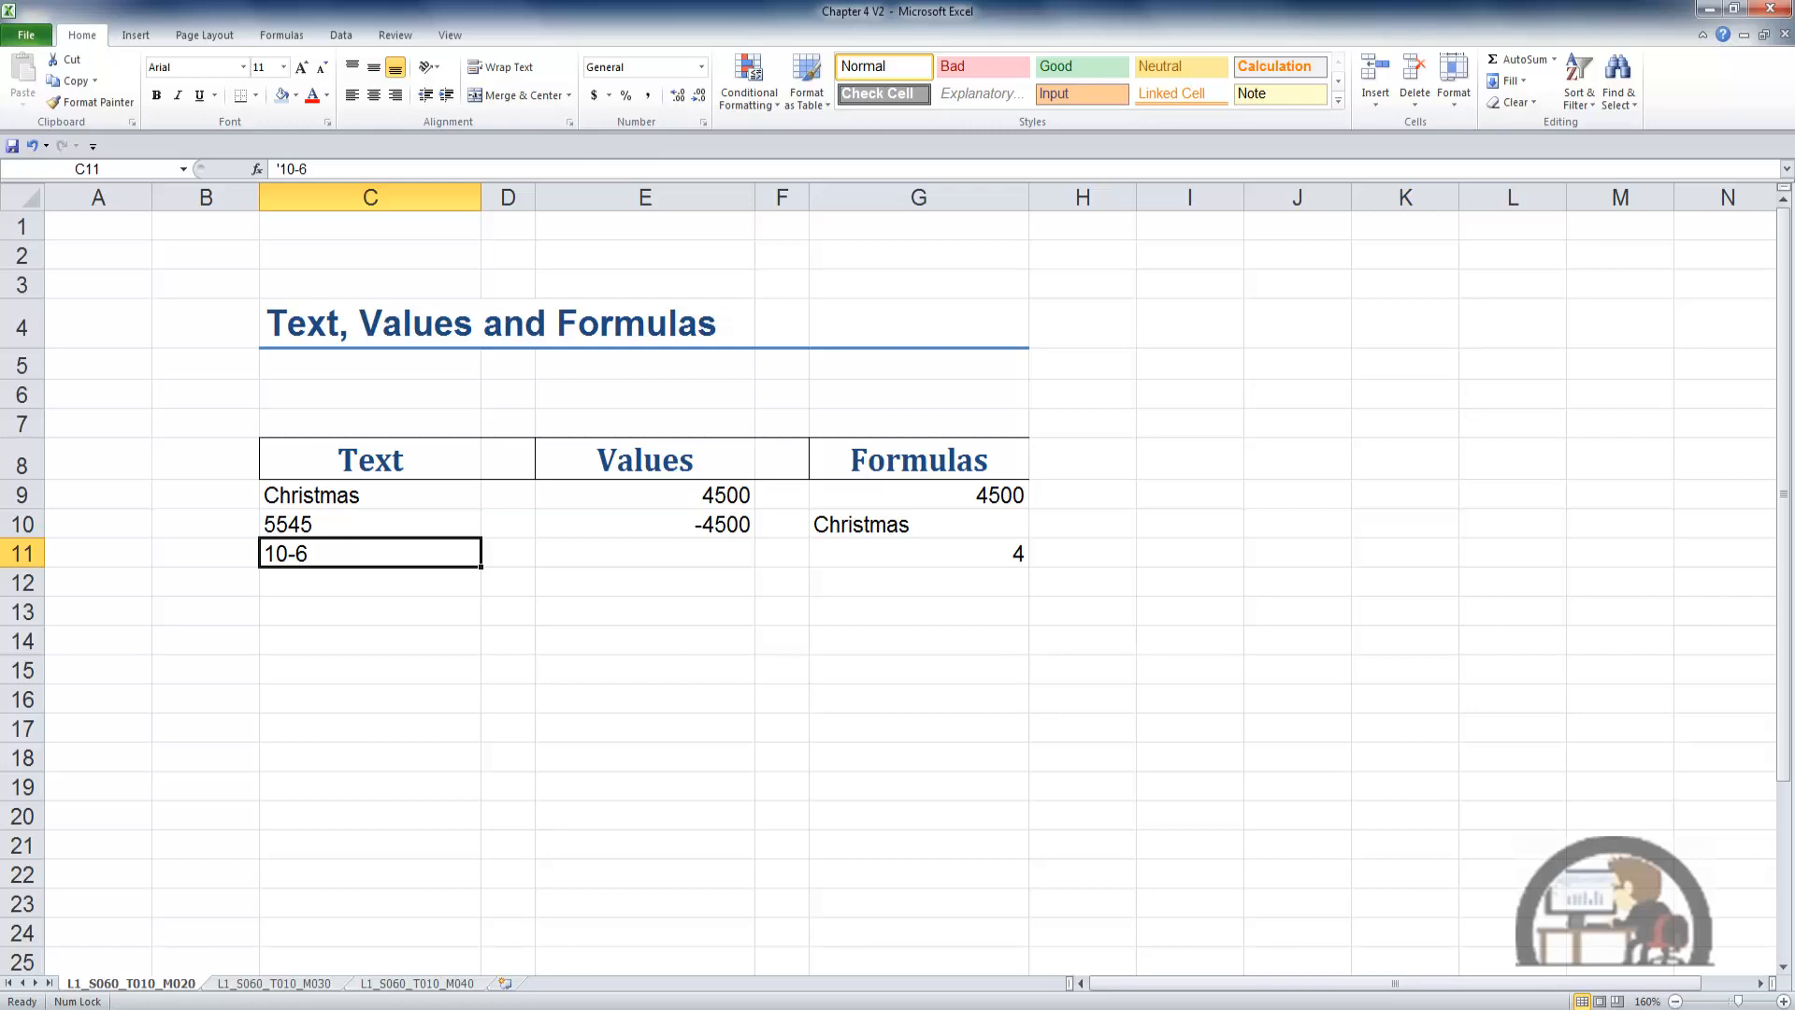
left_click(372, 168)
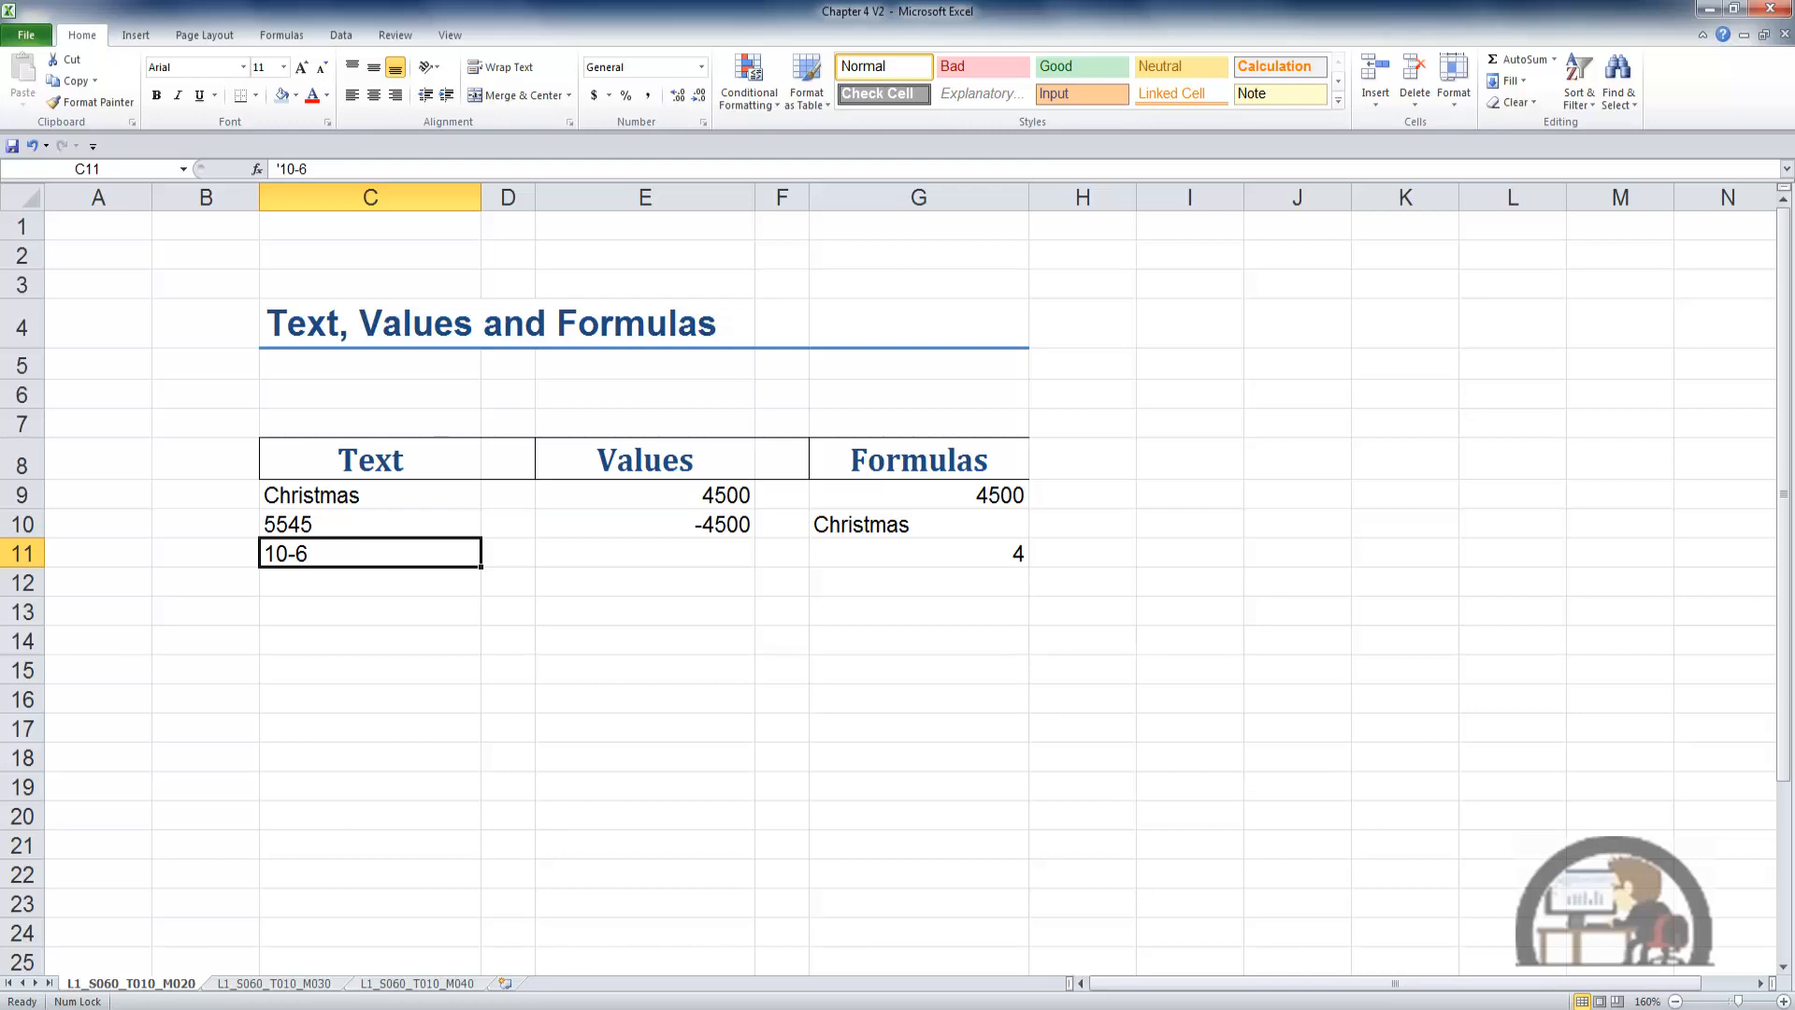
mouse_move(529, 698)
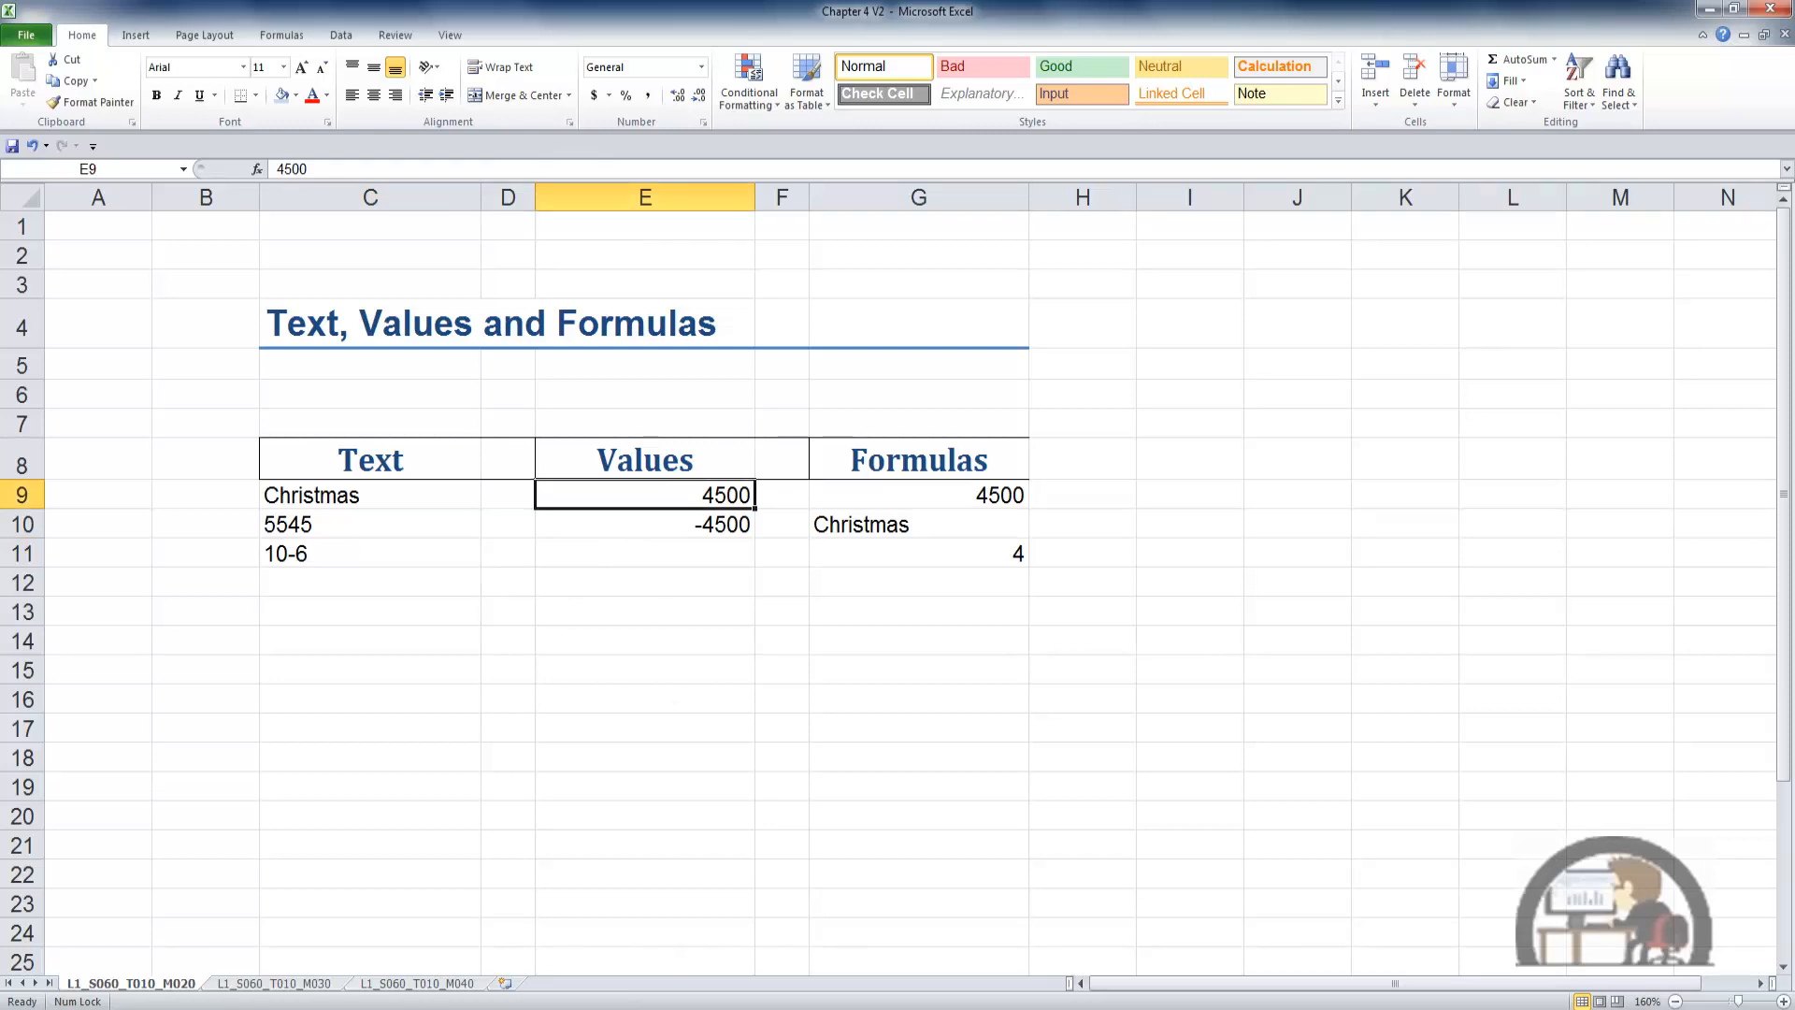
mouse_move(757, 503)
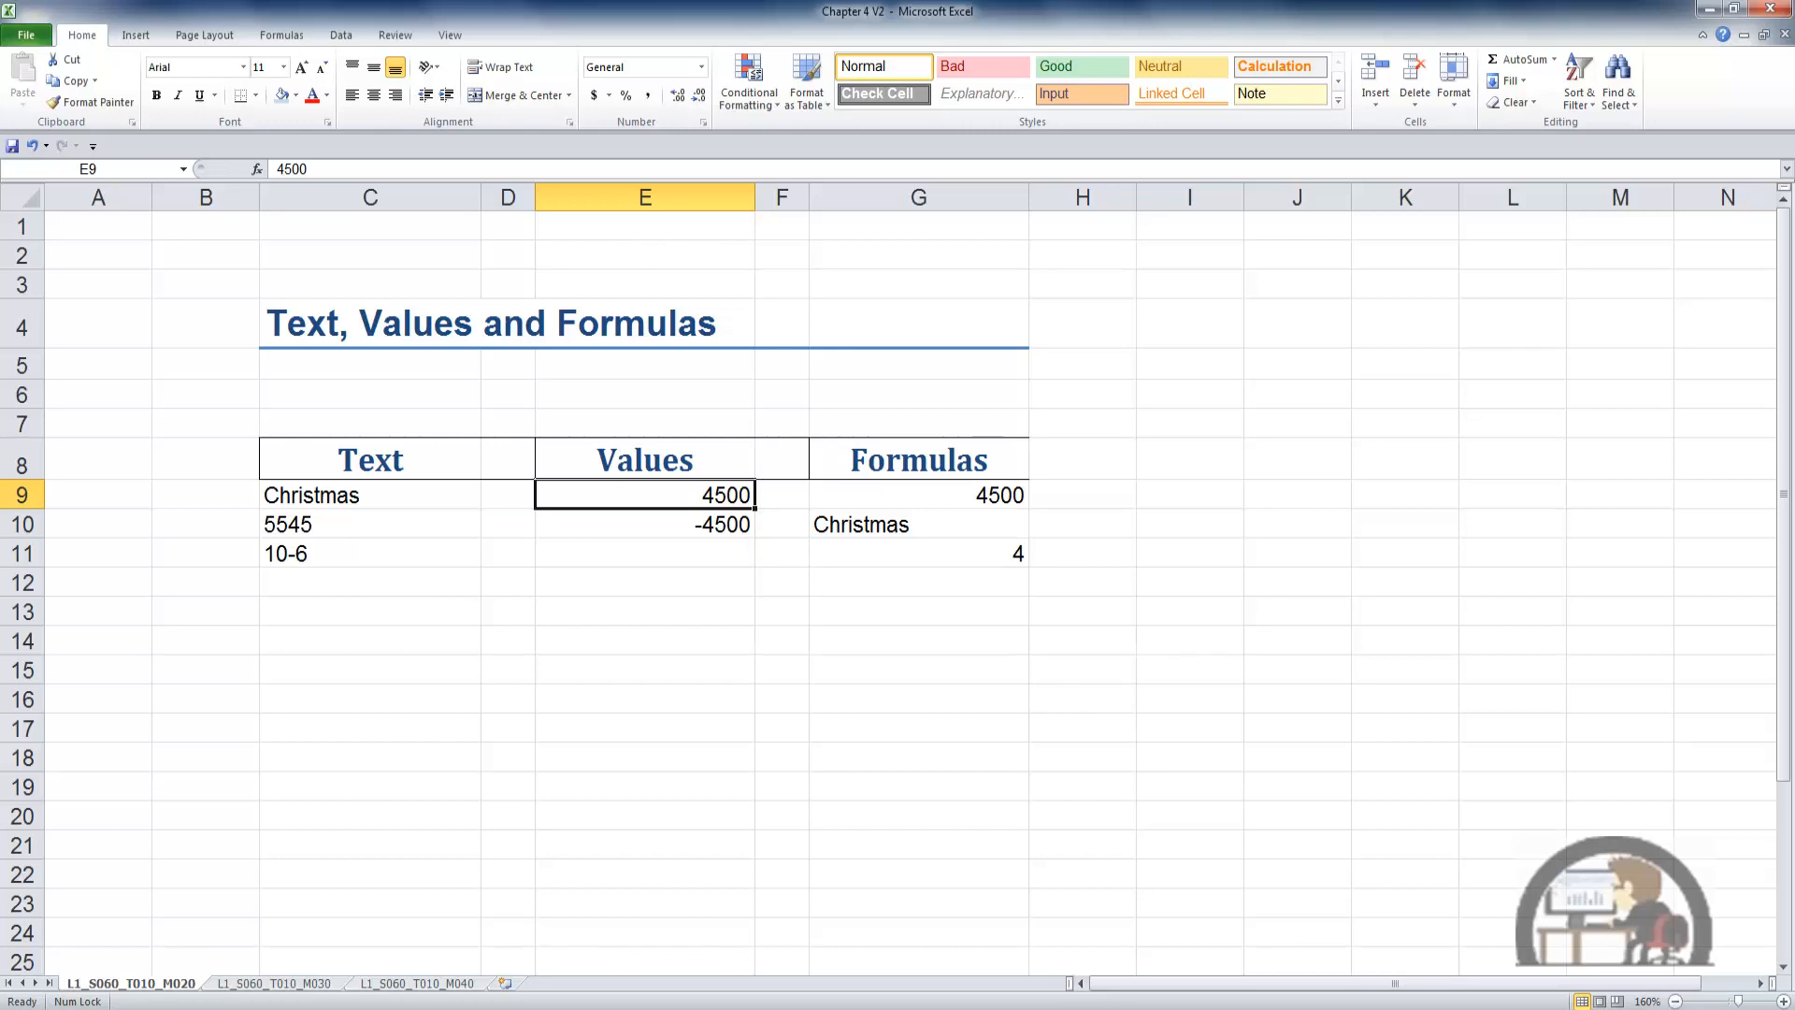
Select E10 to confirm it holds the plain value -4500
left_click(643, 524)
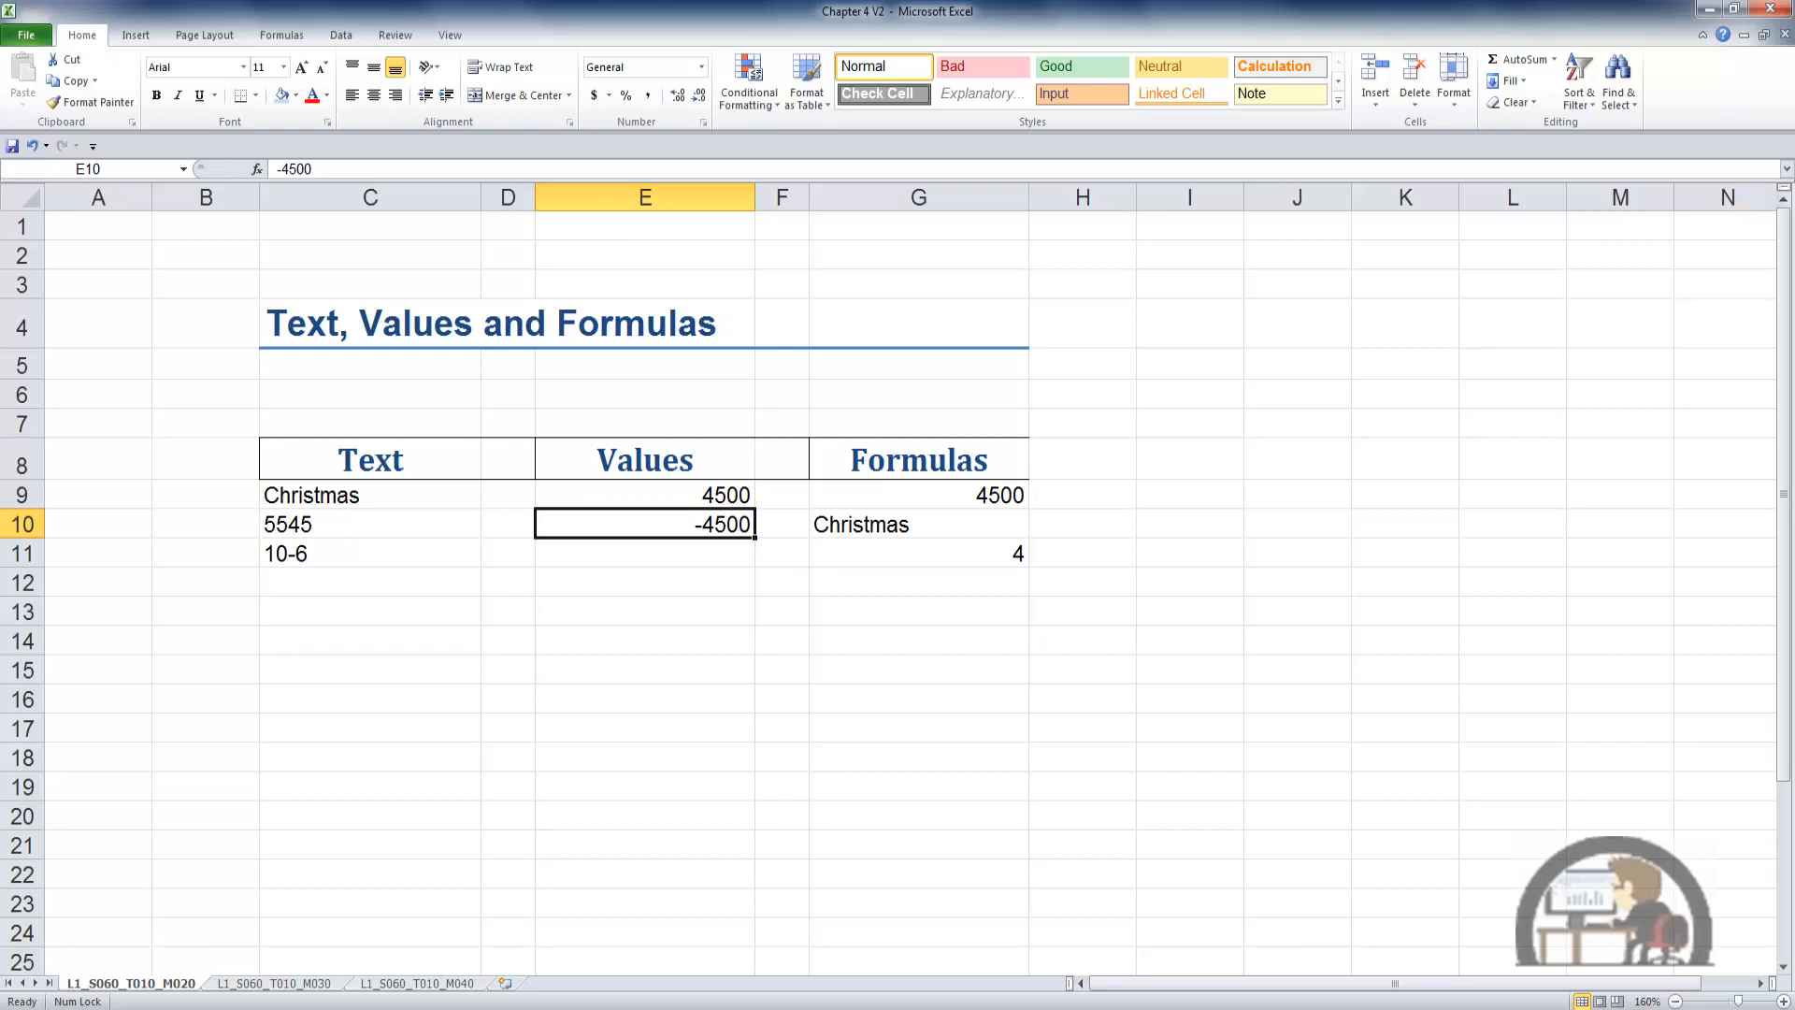
left_click(918, 493)
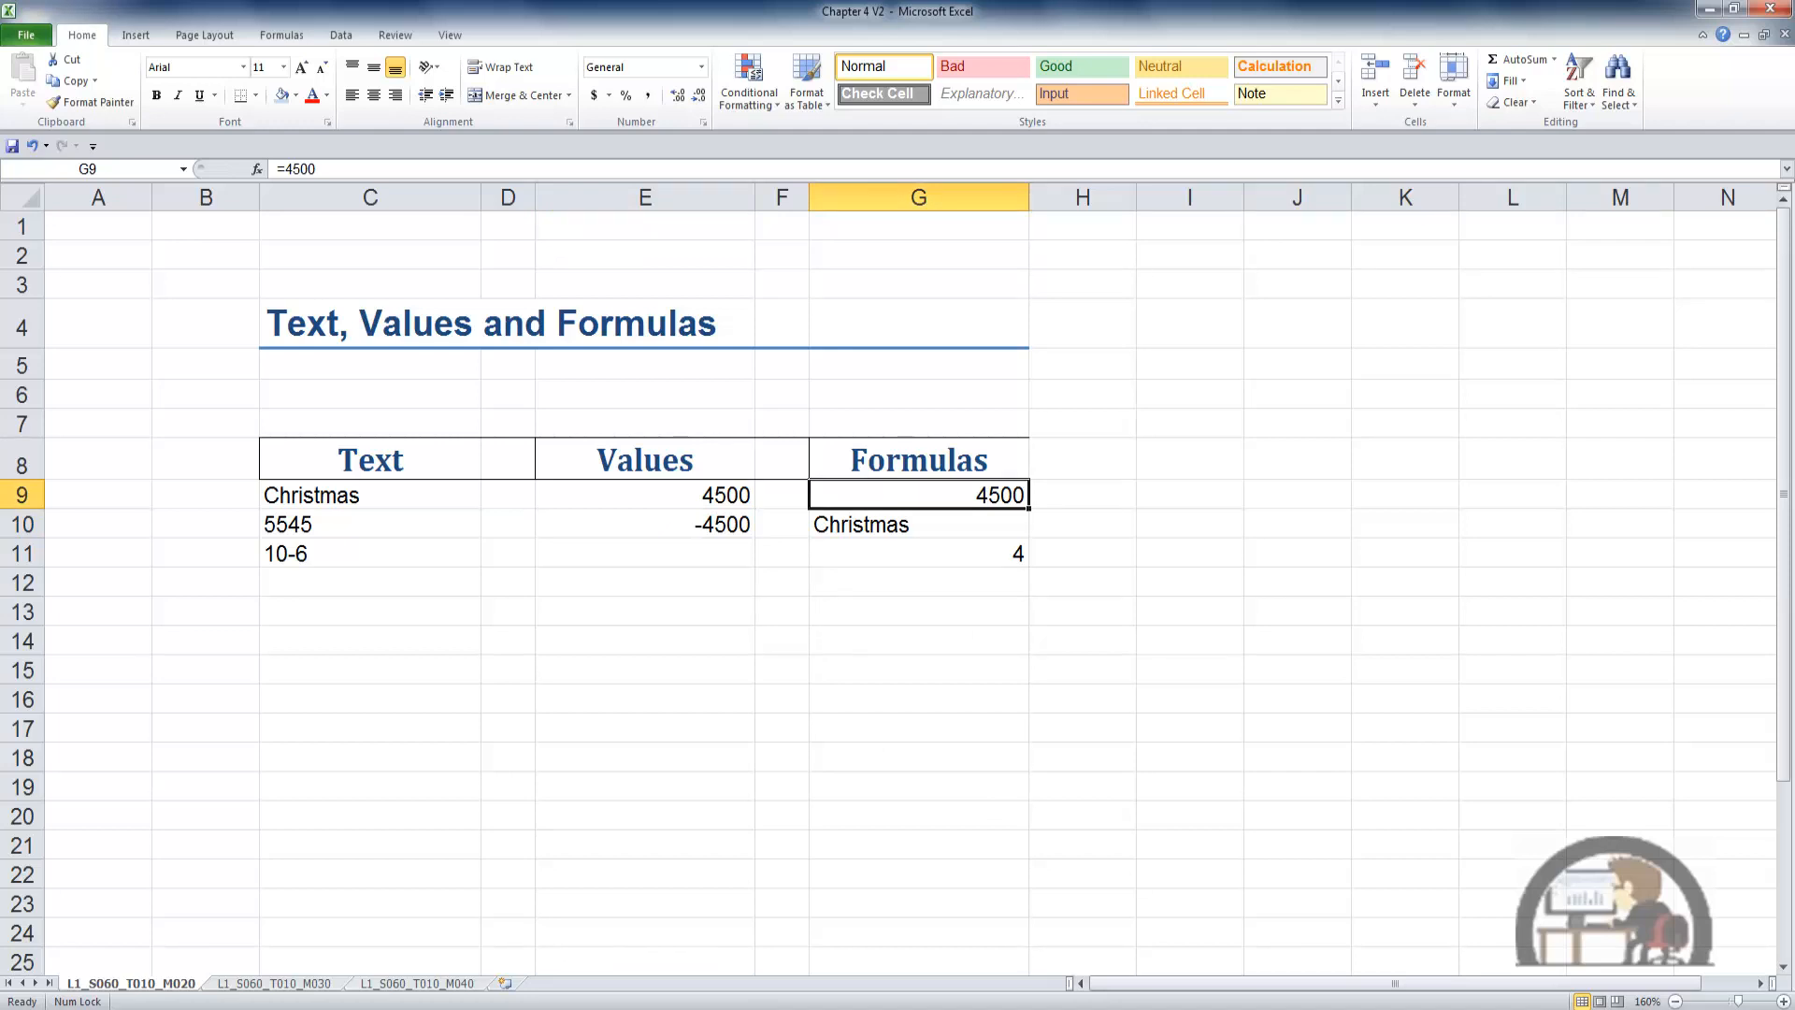
Select cell G9 to reveal the formula =4500 behind its displayed 4500
left_click(374, 169)
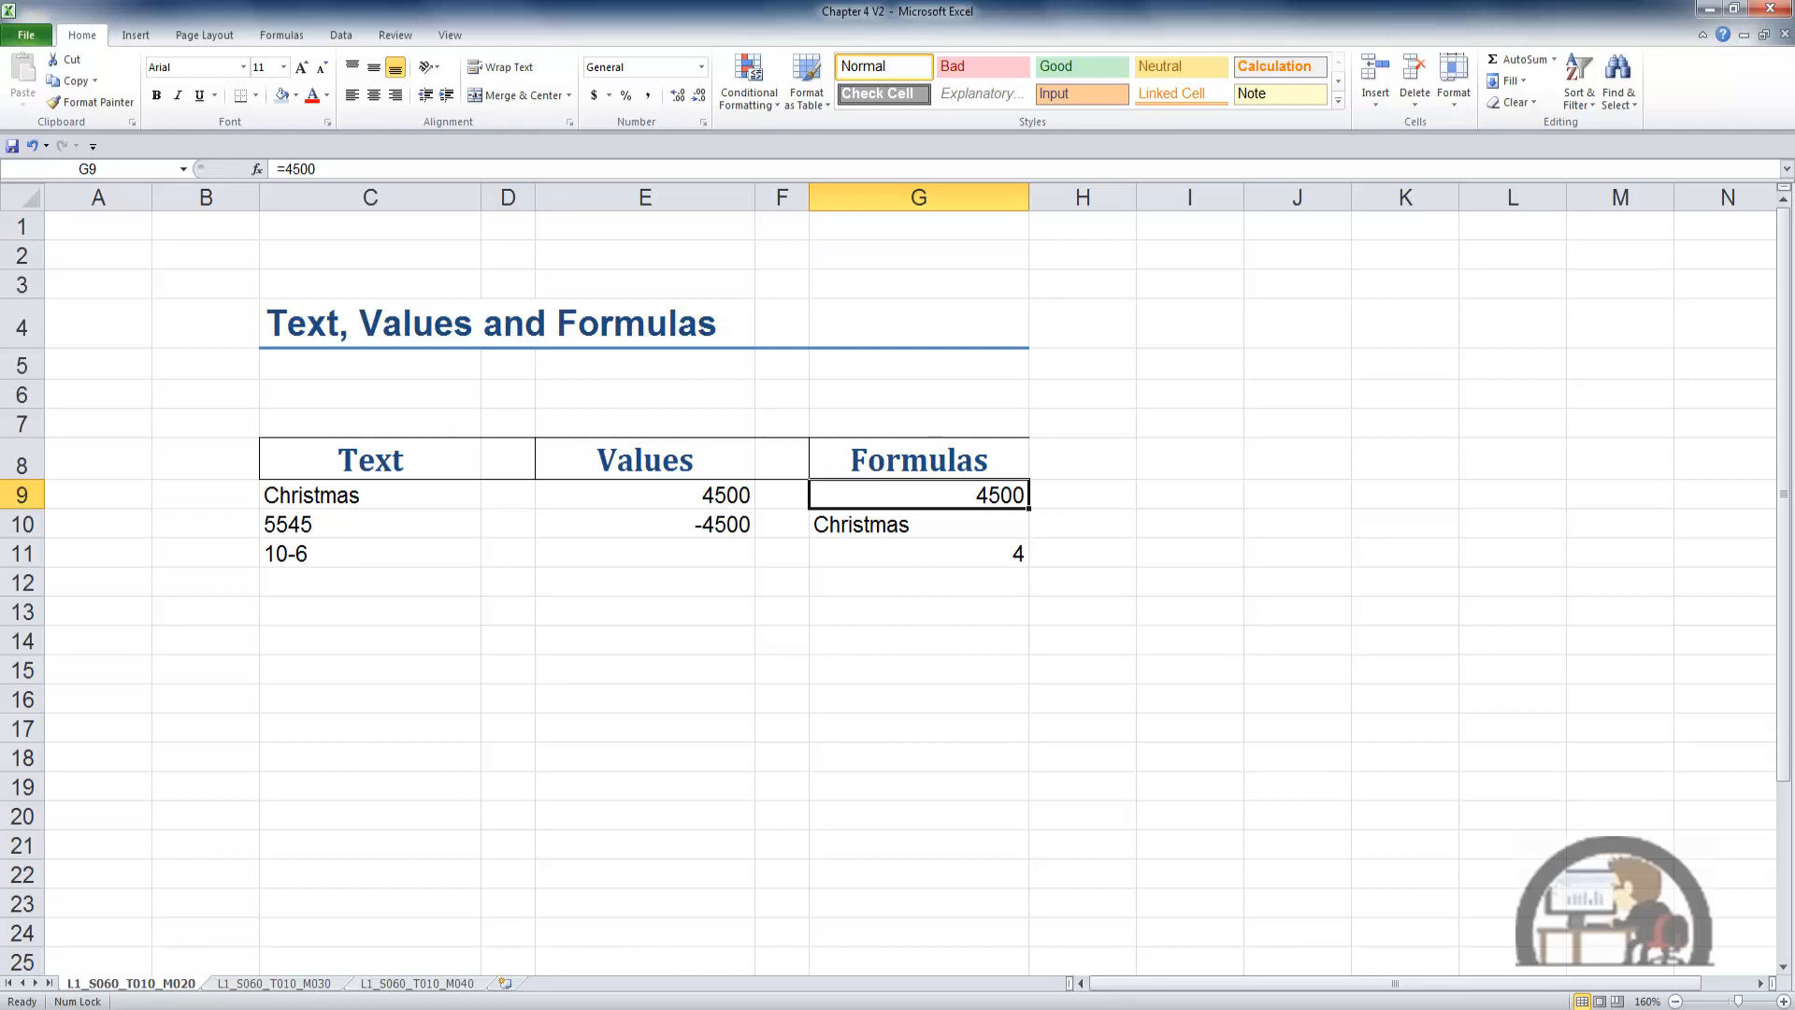
Select G10 and G11 to reveal ="Christmas" and =10-6, which shows 4
left_click(916, 524)
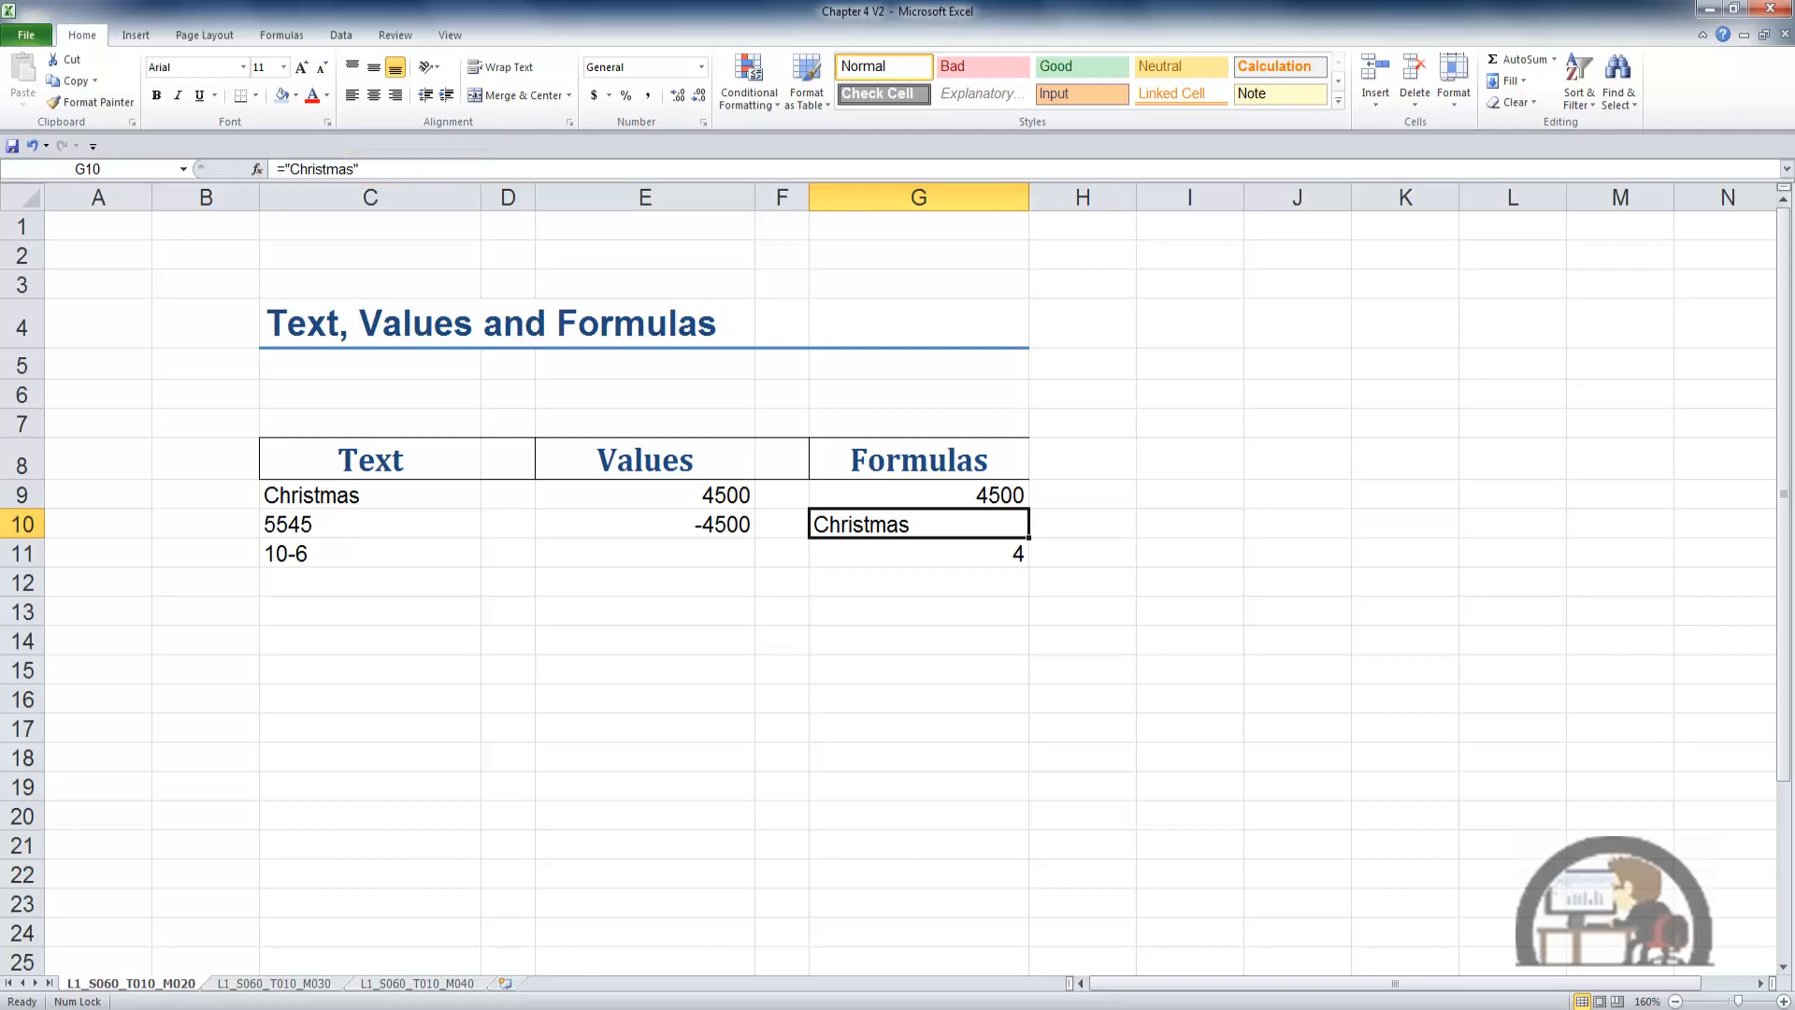
left_click(916, 554)
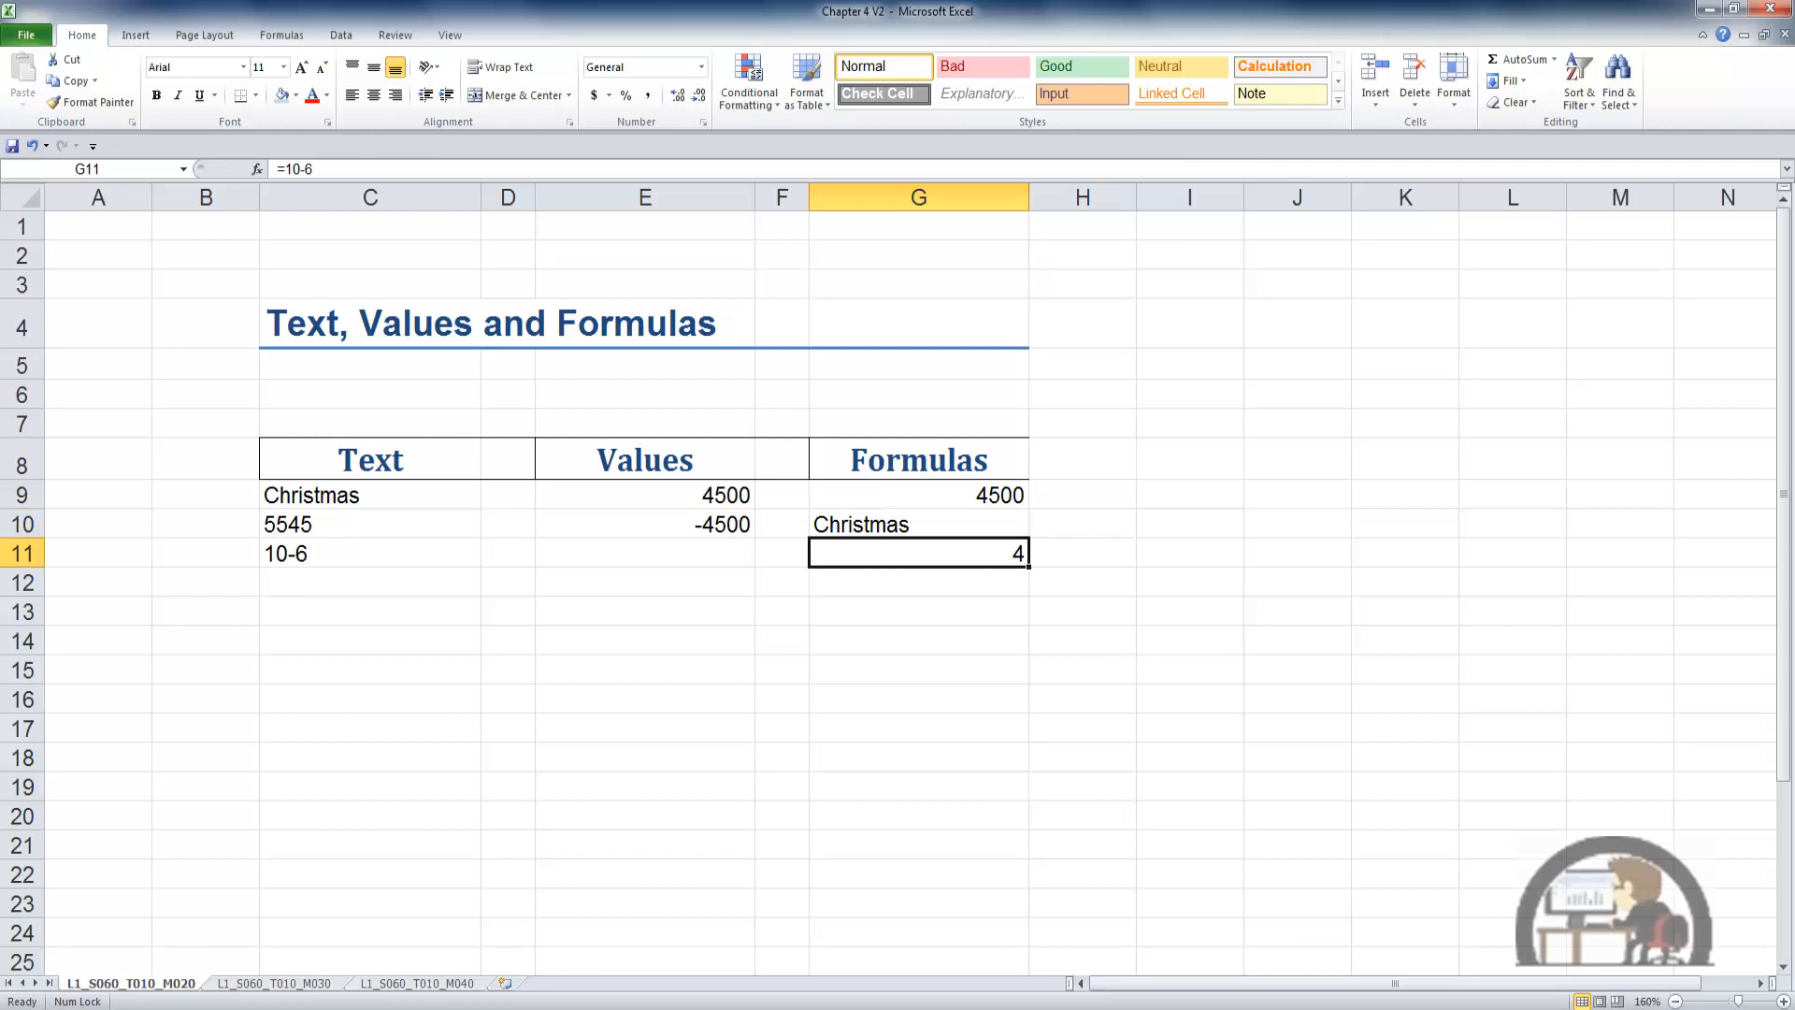